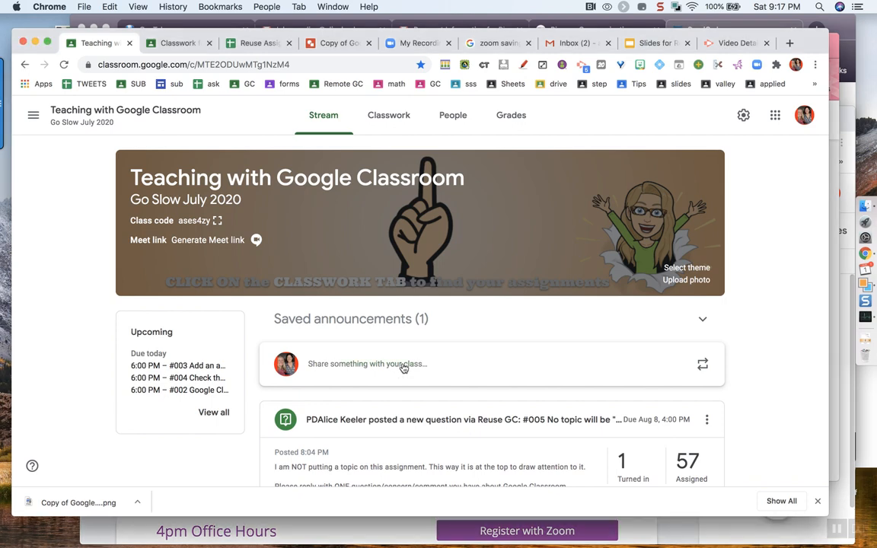
Draft a stream announcement reading 'GO TO THE CLASSWORK TAB!'.
{"action": "left_click", "coordinate": [366, 363]}
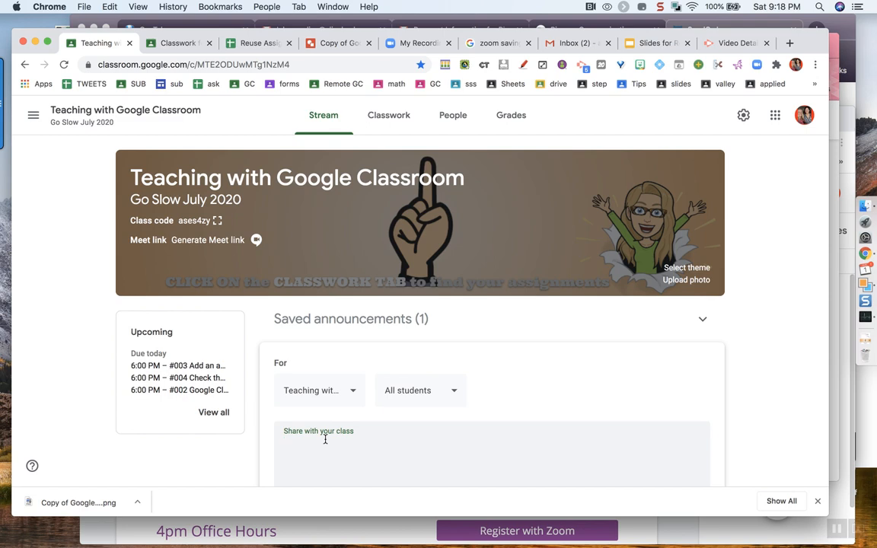
{"action": "type", "text": "GO TO THE CLA"}
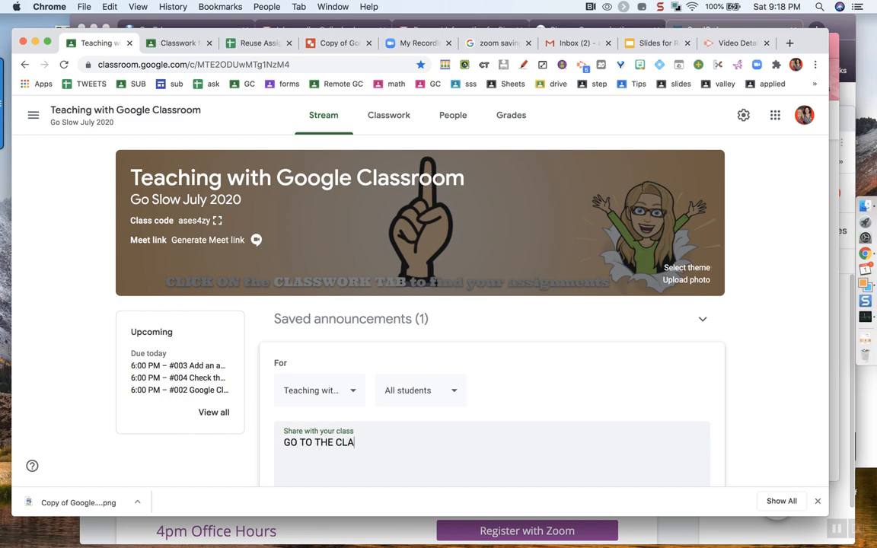
{"action": "type", "text": "SSWORK TAB!"}
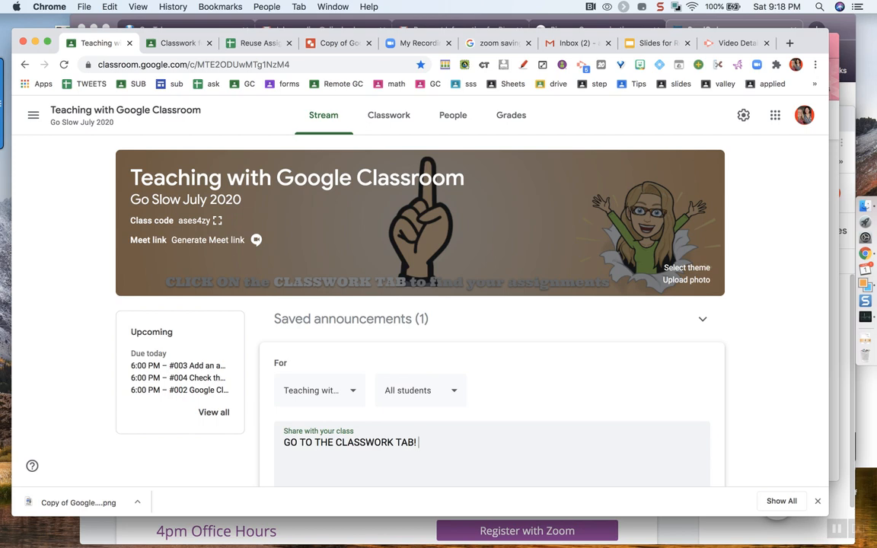
{"action": "scroll", "scroll_direction": "down", "scroll_amount": 3}
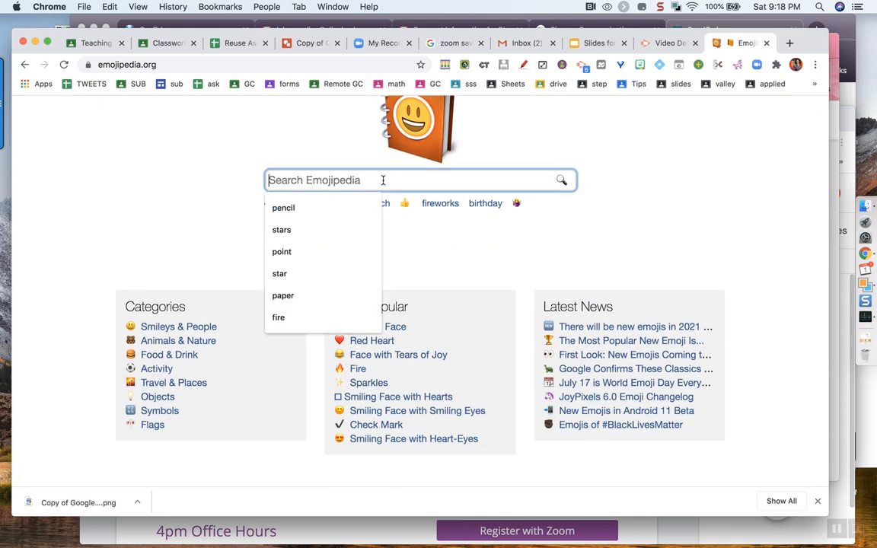
Search Emojipedia for 'hamster' and copy the Hamster emoji.
{"action": "type", "text": "hamster"}
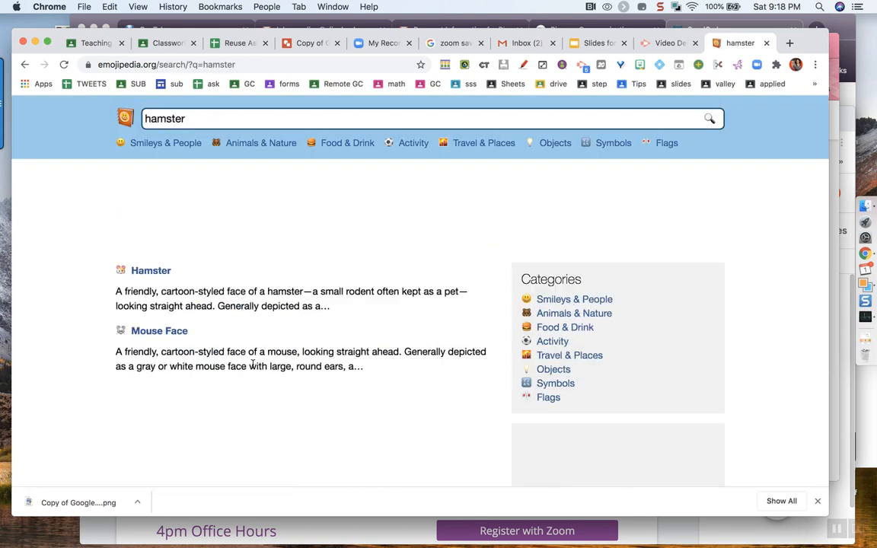
{"action": "left_click", "coordinate": [150, 271]}
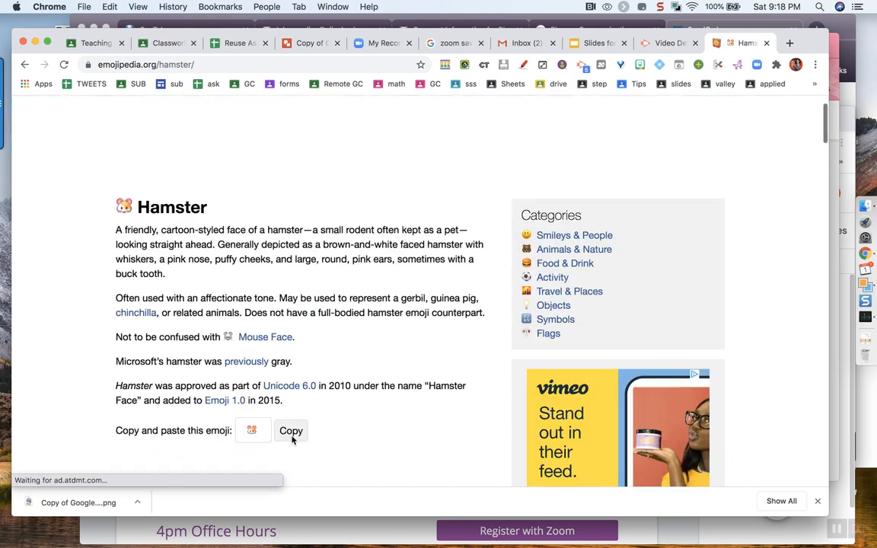
{"action": "left_click", "coordinate": [291, 430]}
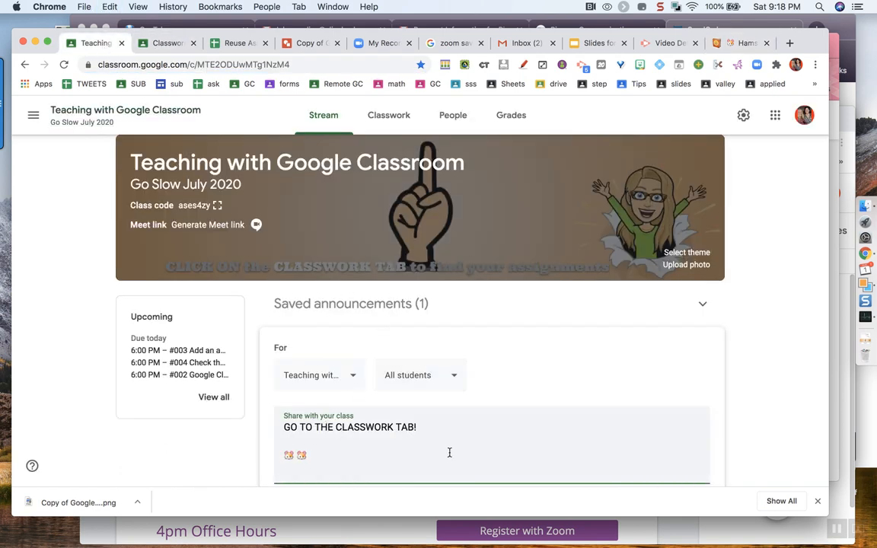
Add a 'Welcome to Monday 8/3' line with a 'Today we are' intro.
{"action": "type", "text": "Welcome to MO"}
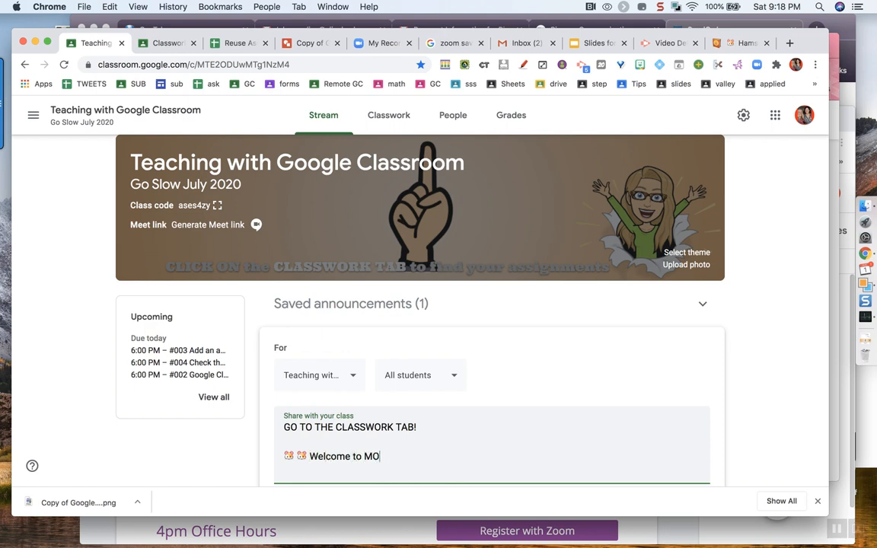
{"action": "type", "text": "nday"}
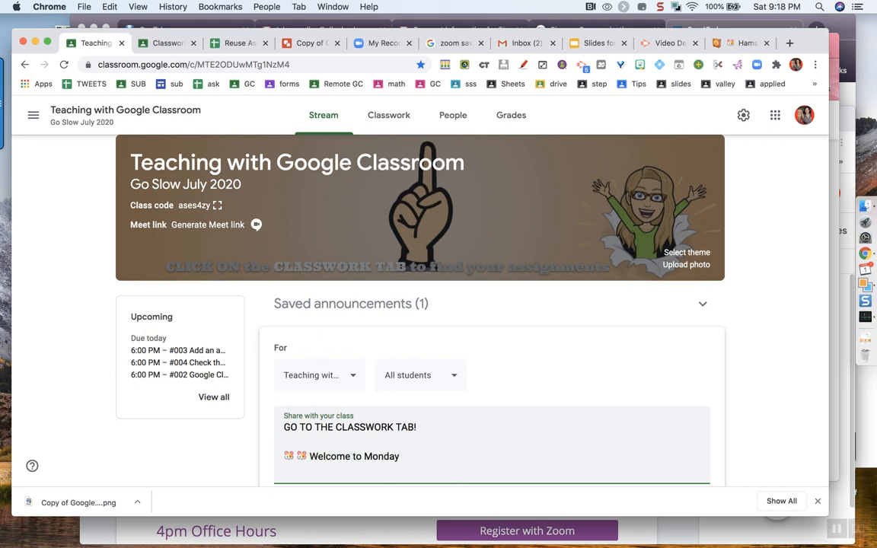
{"action": "type", "text": "8/3"}
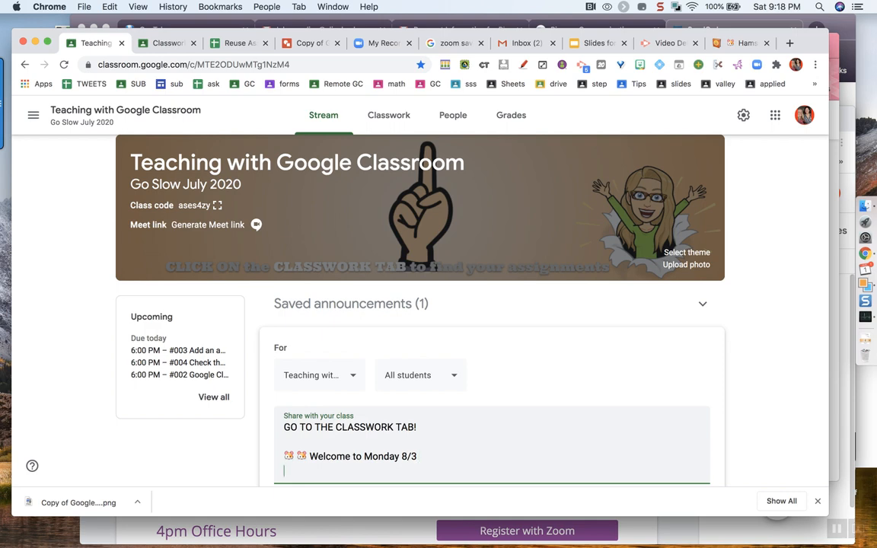
{"action": "type", "text": "Today we are .."}
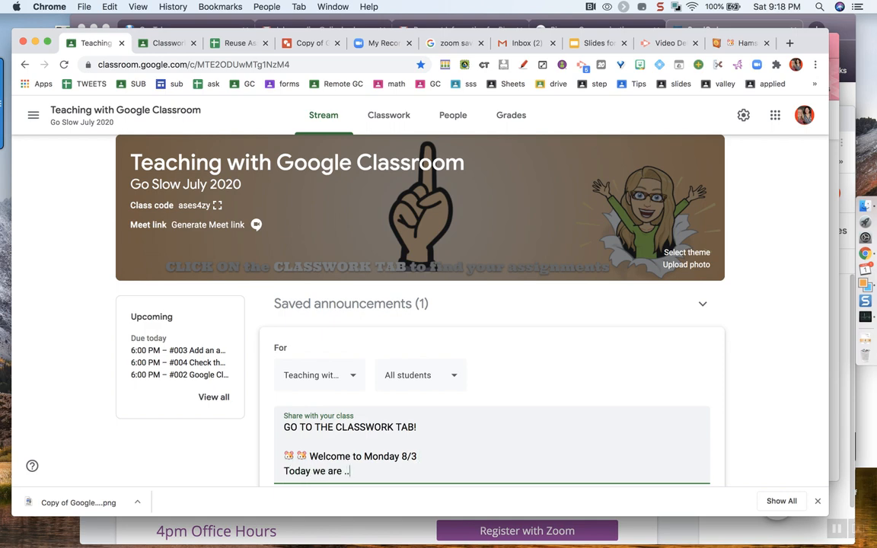
List Assignments #006 to #008 and add the 'make sure you respond' feedback note.
{"action": "type", "text": "Assignments"}
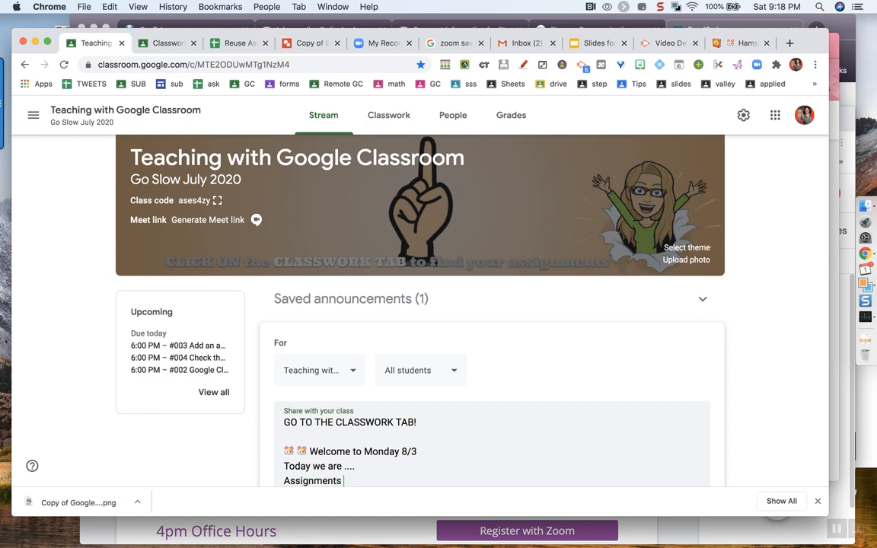
{"action": "type", "text": "#006"}
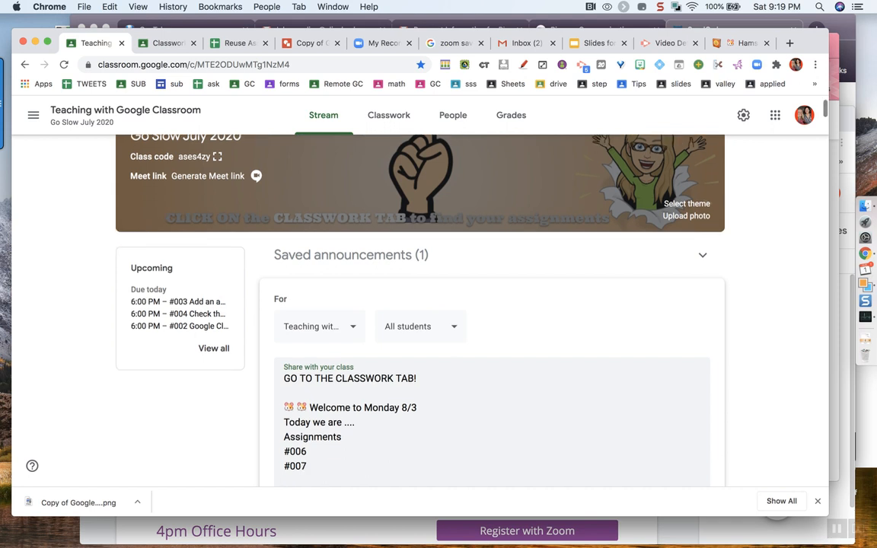
{"action": "type", "text": "#008"}
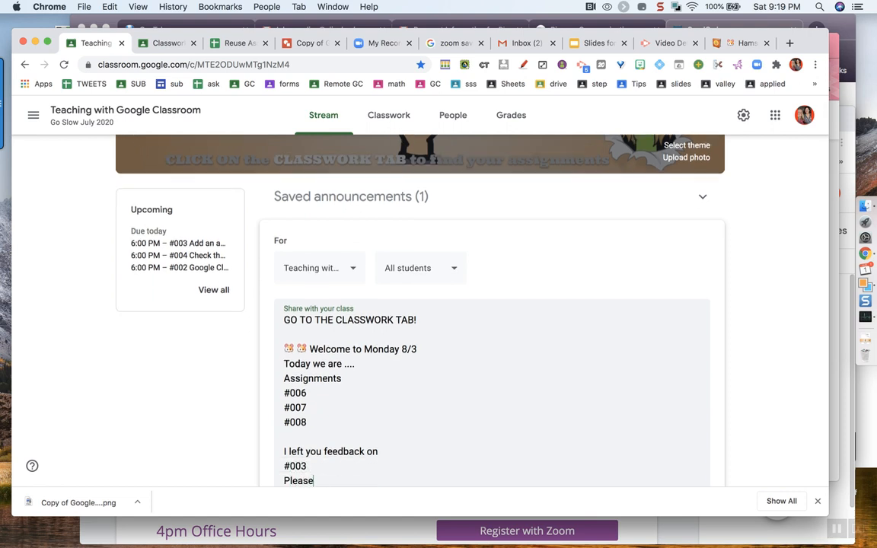
{"action": "type", "text": "make sure you respond to the feedback"}
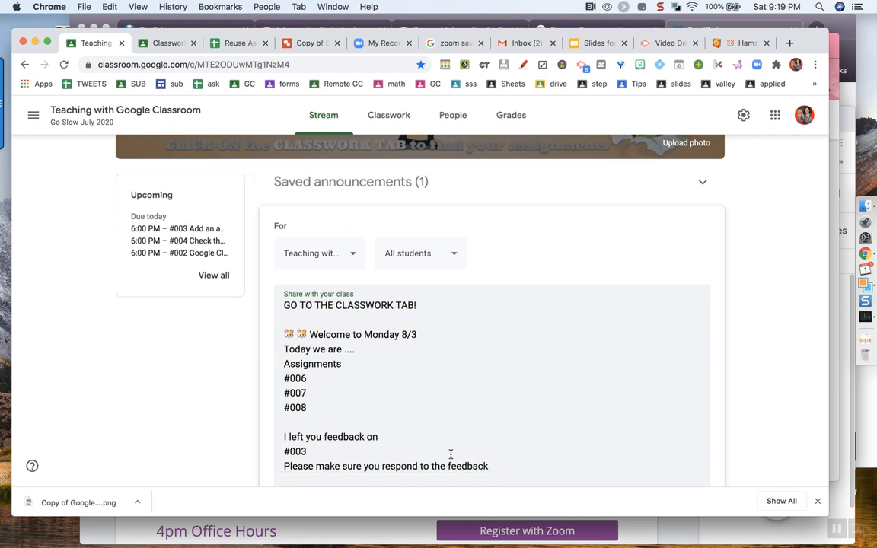
{"action": "mouse_move", "coordinate": [381, 405]}
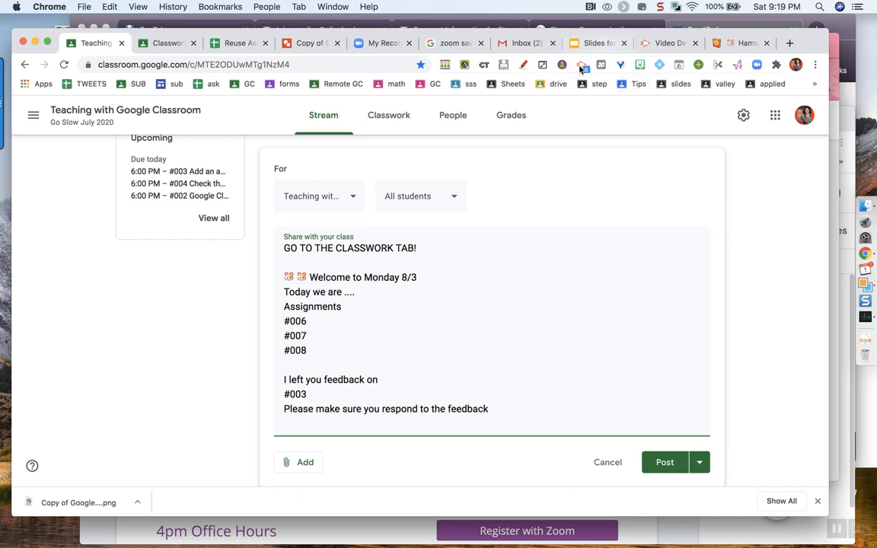
Record a webcam-only greeting video with the Screencastify extension.
{"action": "left_click", "coordinate": [581, 65]}
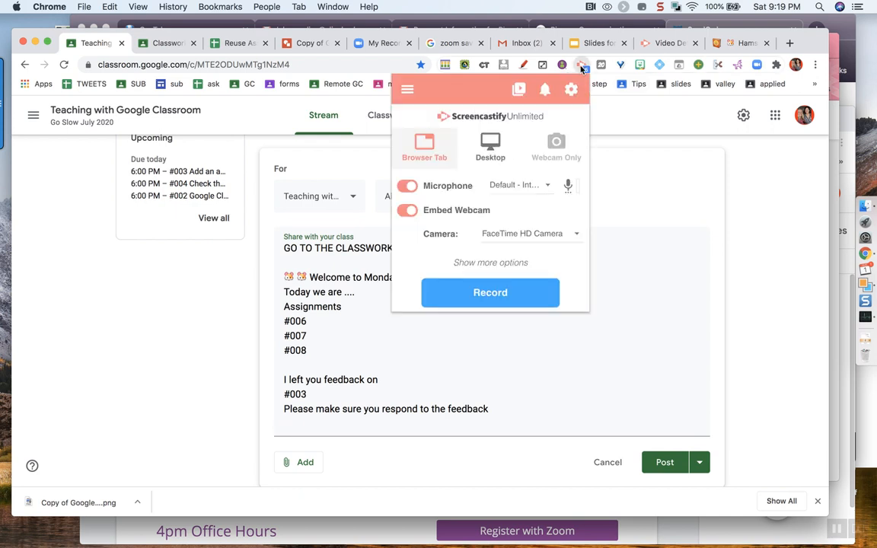
{"action": "left_click", "coordinate": [555, 144]}
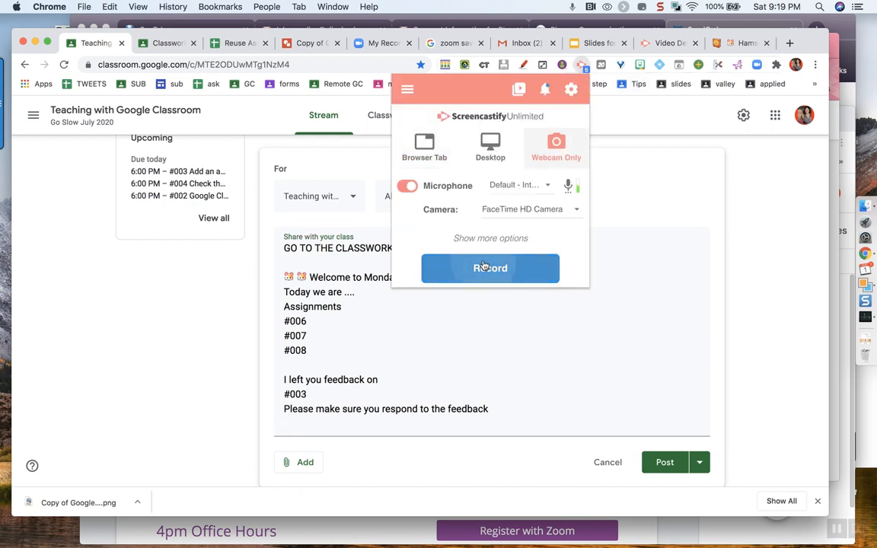
{"action": "left_click", "coordinate": [490, 268]}
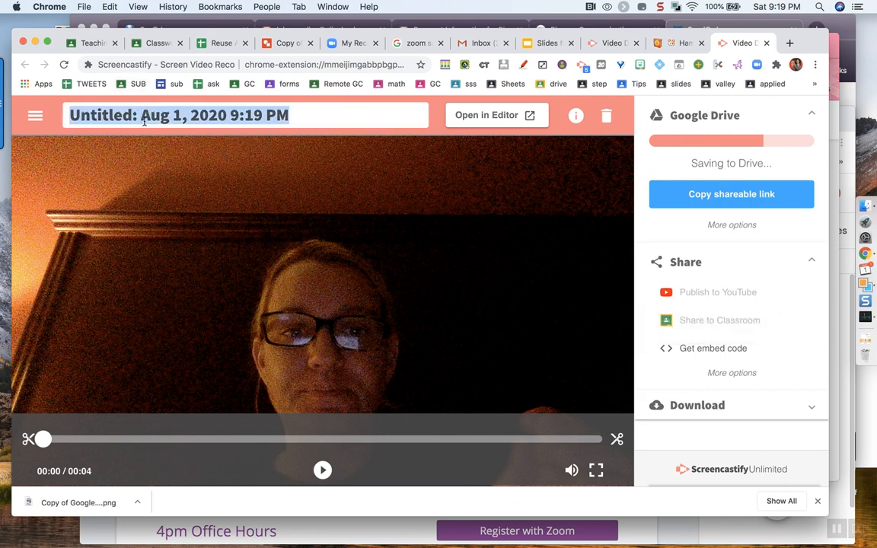
Title the Screencastify recording 'Monday Greeting 8/3'.
{"action": "type", "text": "Monday Greeting 8/"}
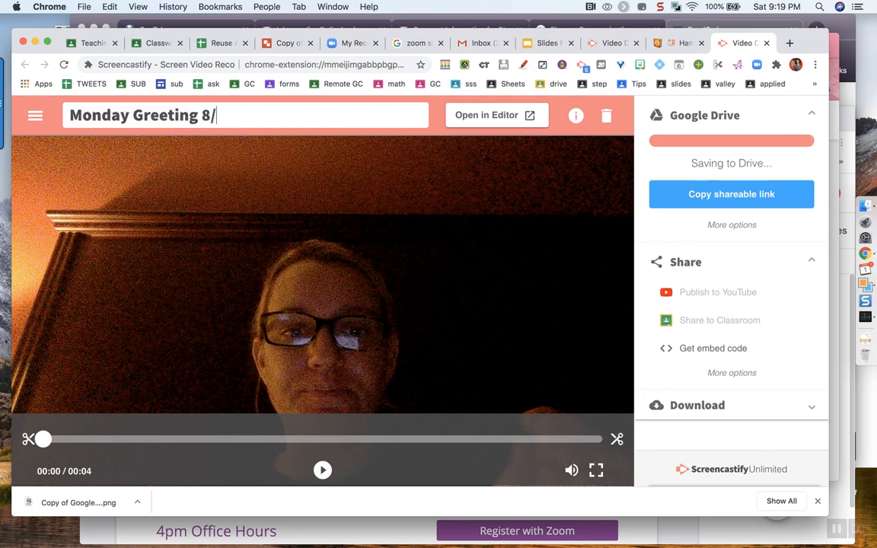
{"action": "left_click", "coordinate": [322, 469]}
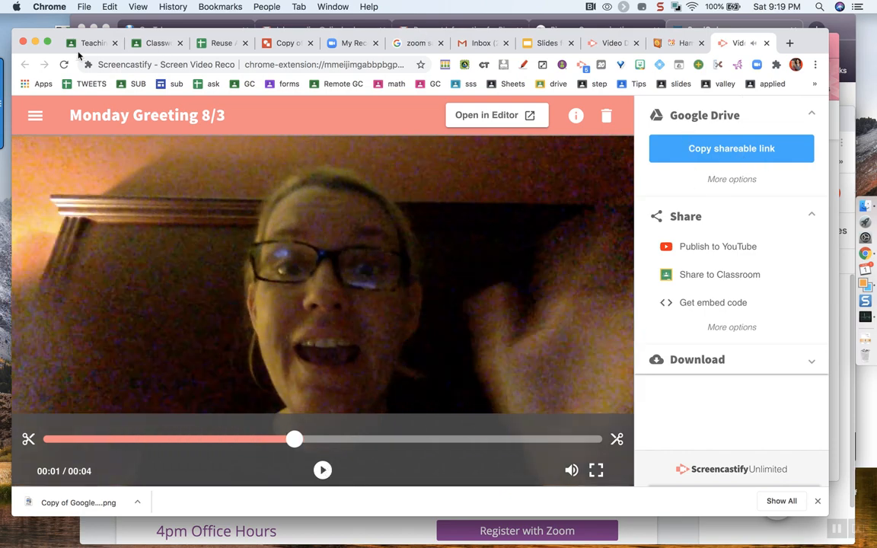
Attach the Monday Greeting 8/3 video from Google Drive to the announcement.
{"action": "left_click", "coordinate": [91, 42]}
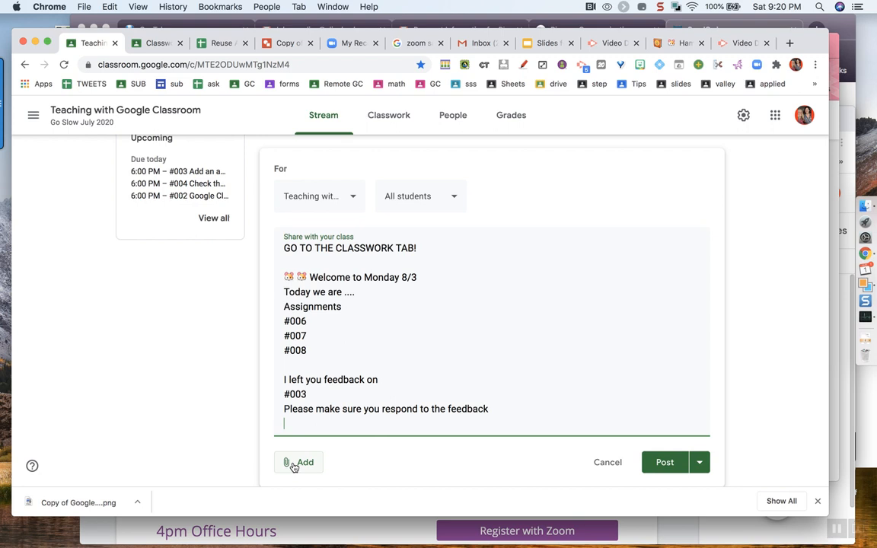
{"action": "left_click", "coordinate": [298, 462]}
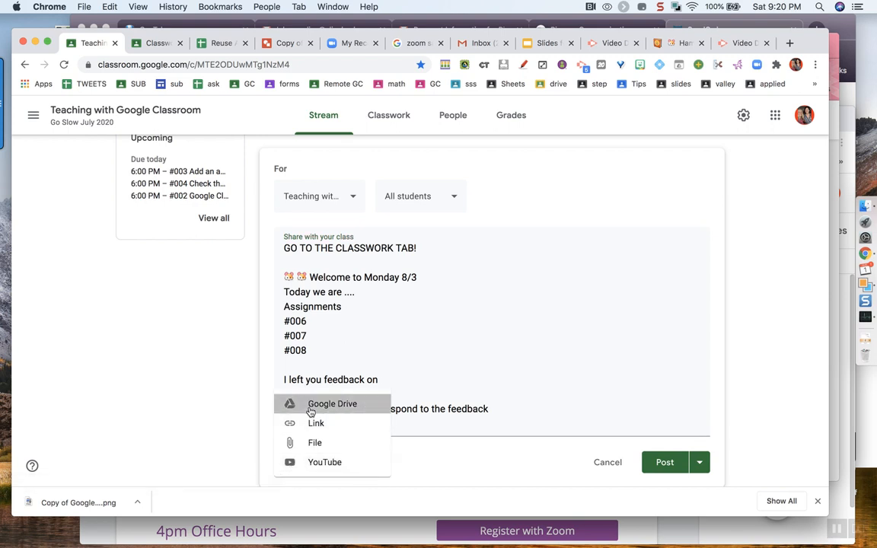
{"action": "left_click", "coordinate": [332, 403]}
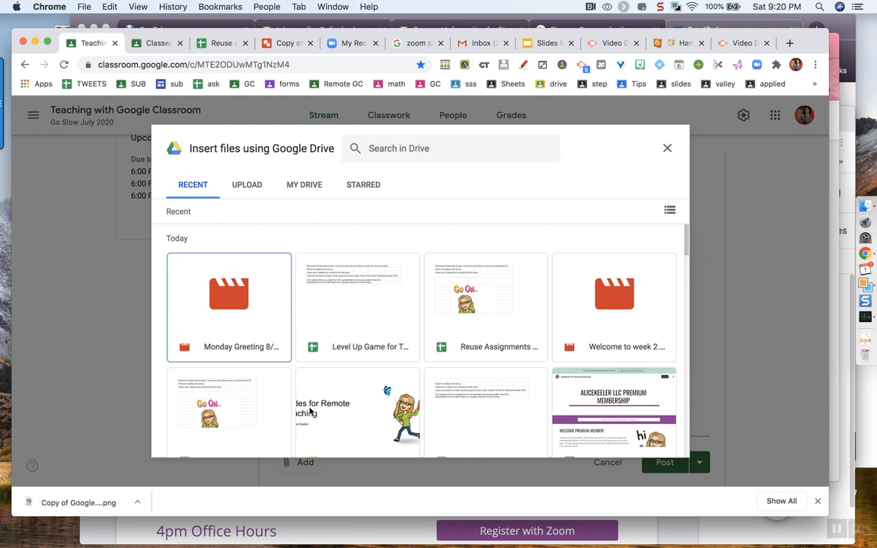
{"action": "mouse_move", "coordinate": [214, 295]}
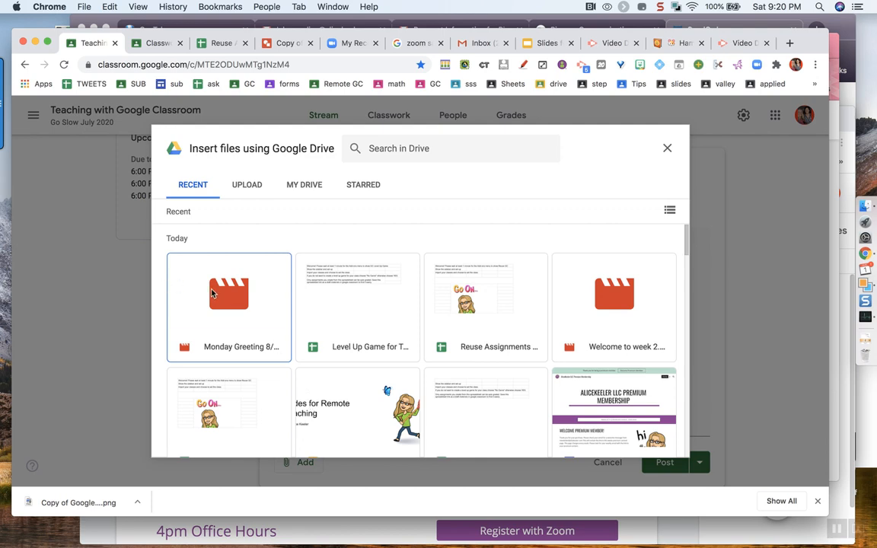
{"action": "left_click", "coordinate": [228, 293]}
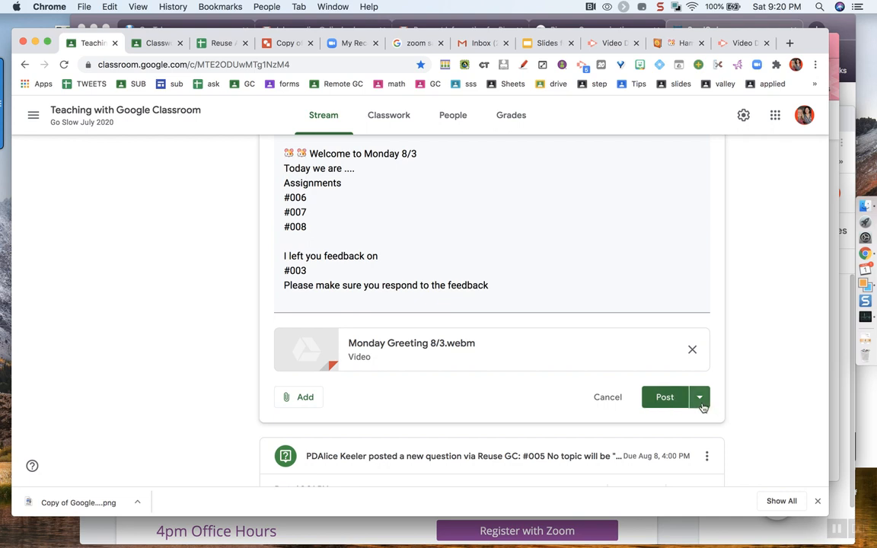
Schedule the announcement to post on Aug 3, 2020 at 8am.
{"action": "left_click", "coordinate": [698, 396]}
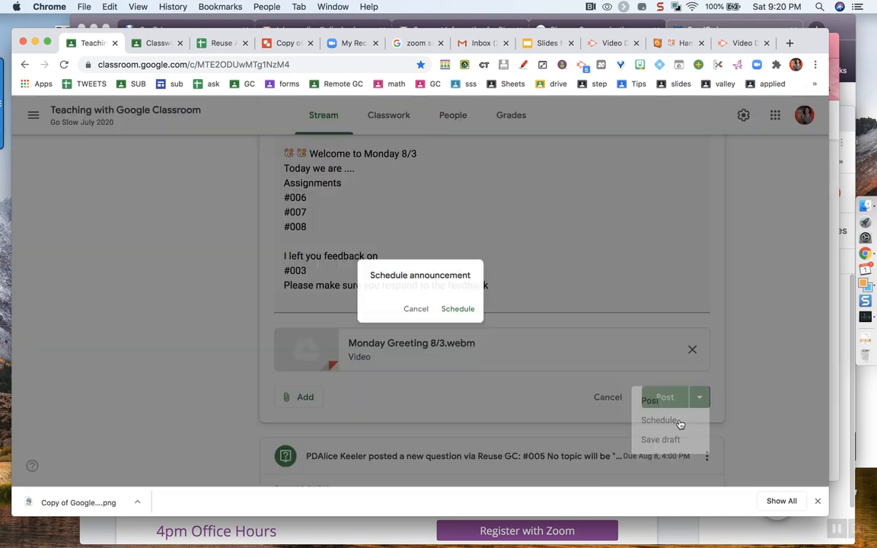
{"action": "left_click", "coordinate": [659, 420]}
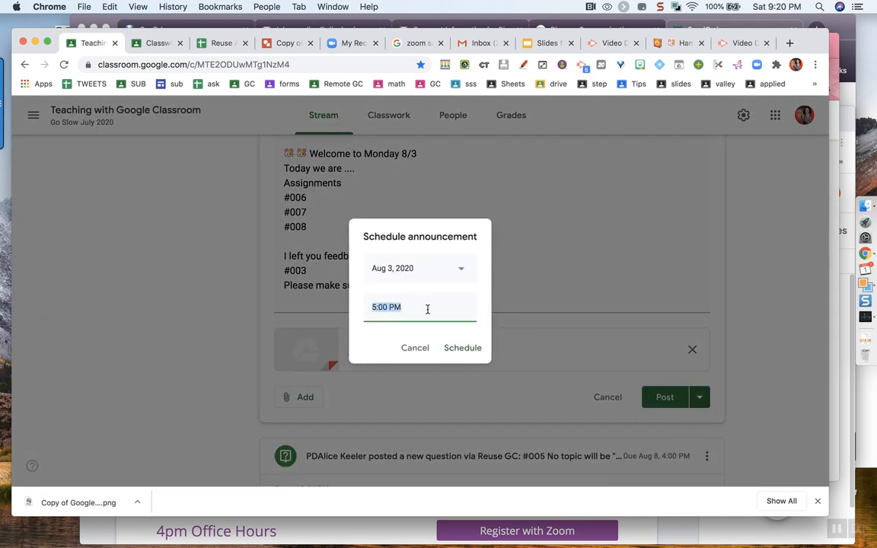
{"action": "type", "text": "8am"}
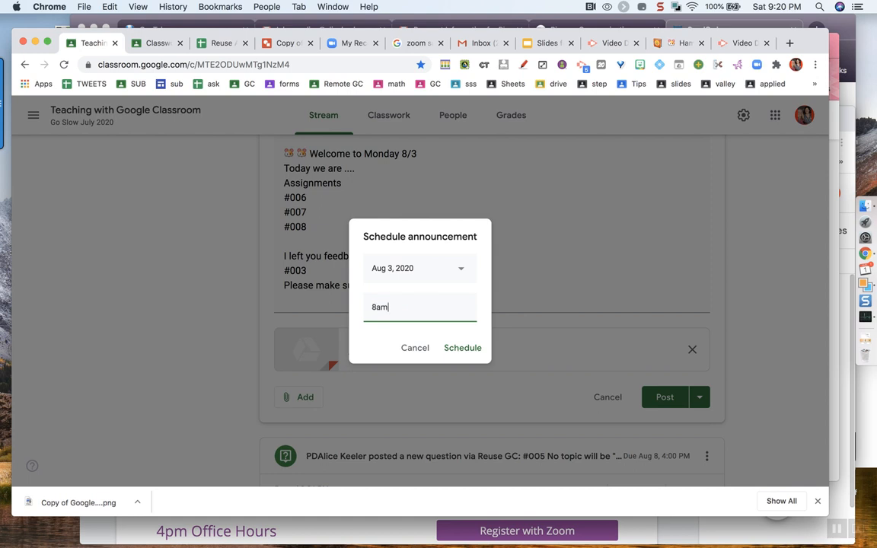